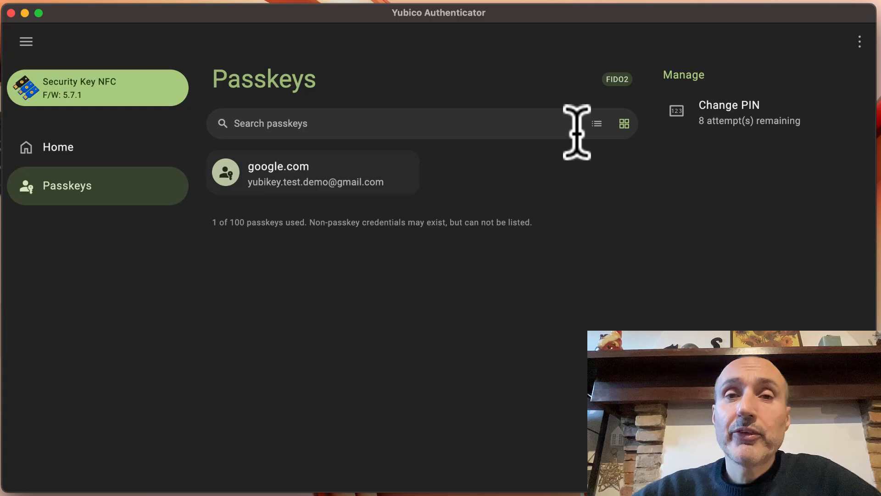
mouse_move(37, 100)
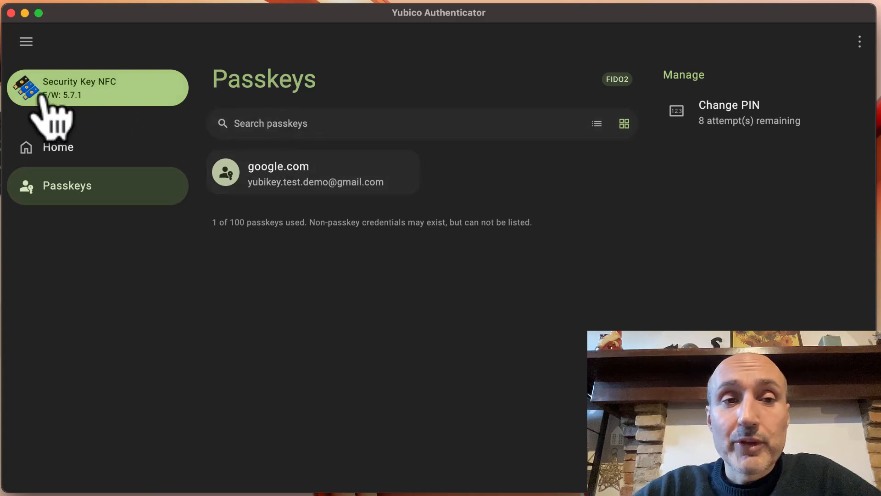
mouse_move(377, 298)
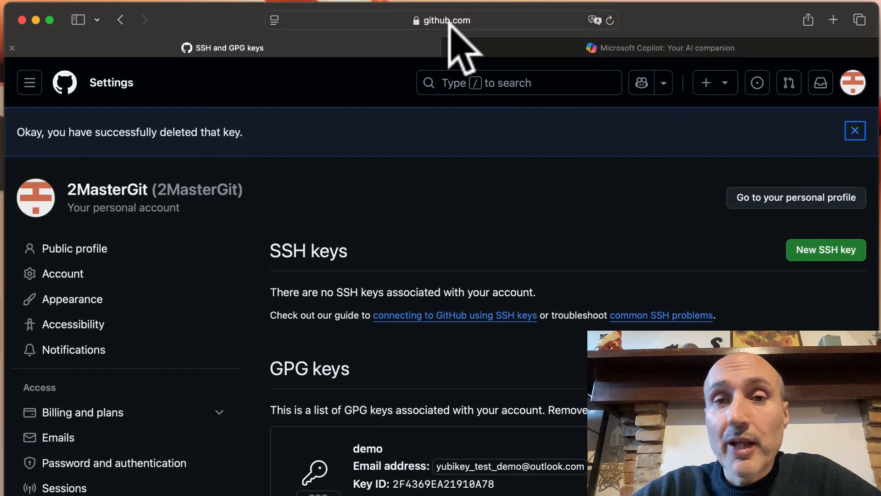
mouse_move(317, 242)
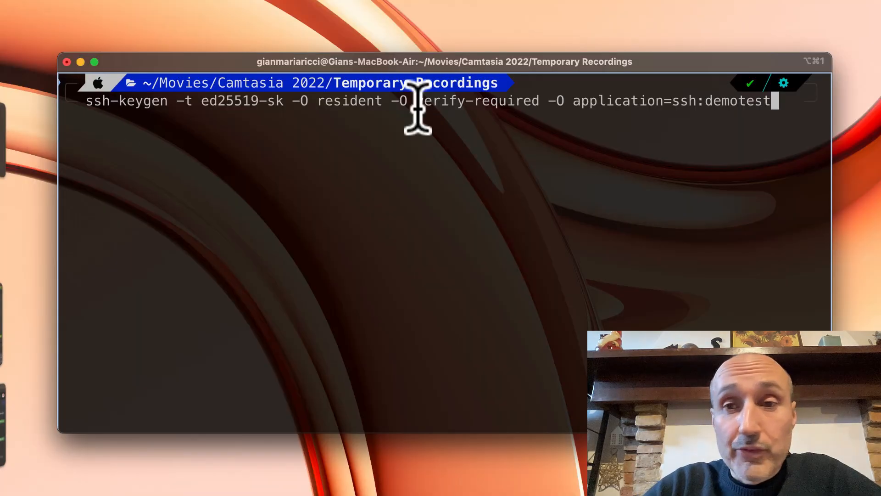
mouse_move(758, 119)
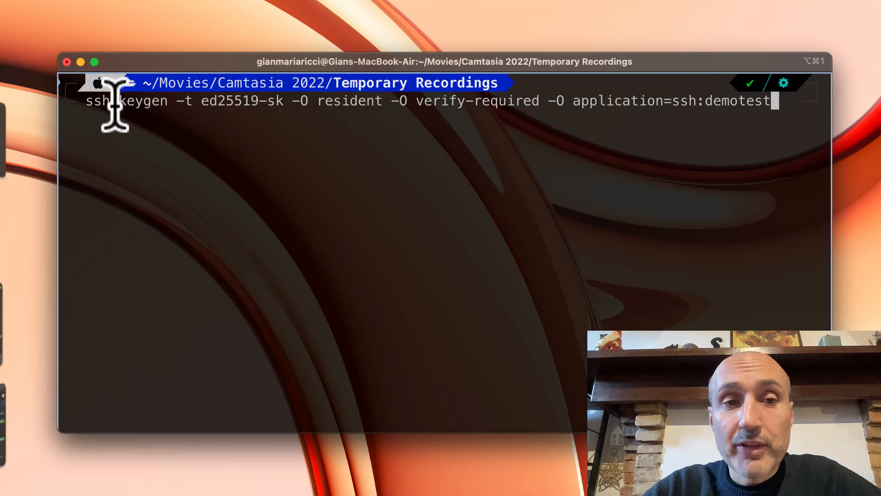
mouse_move(202, 101)
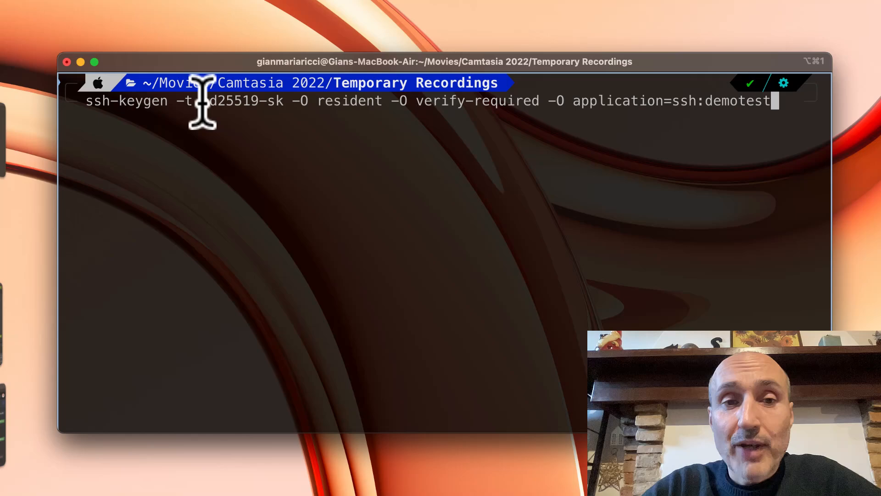
mouse_move(279, 110)
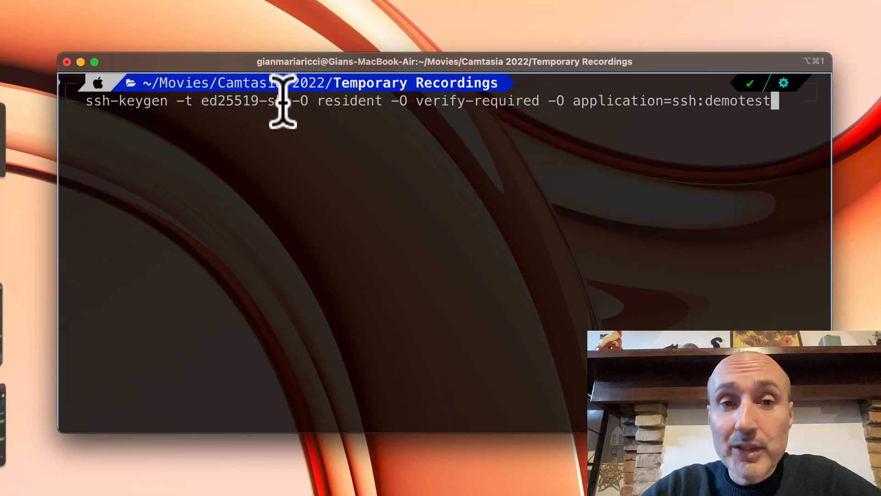
mouse_move(362, 105)
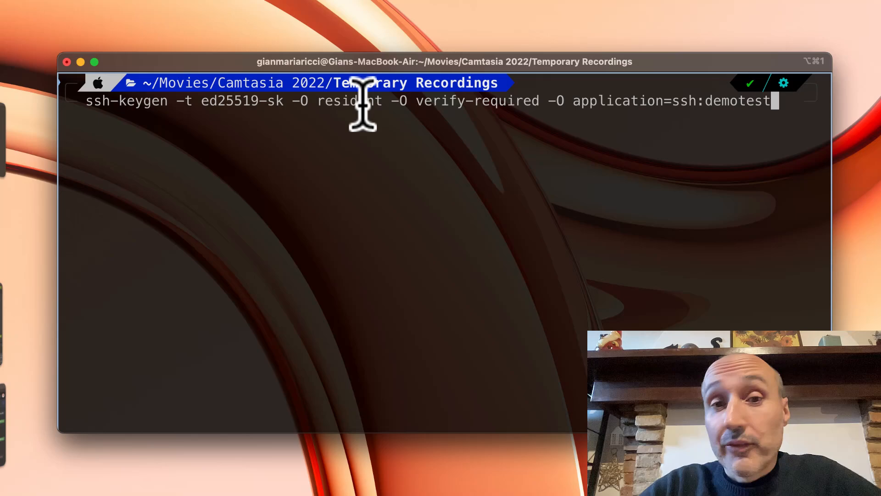
mouse_move(542, 100)
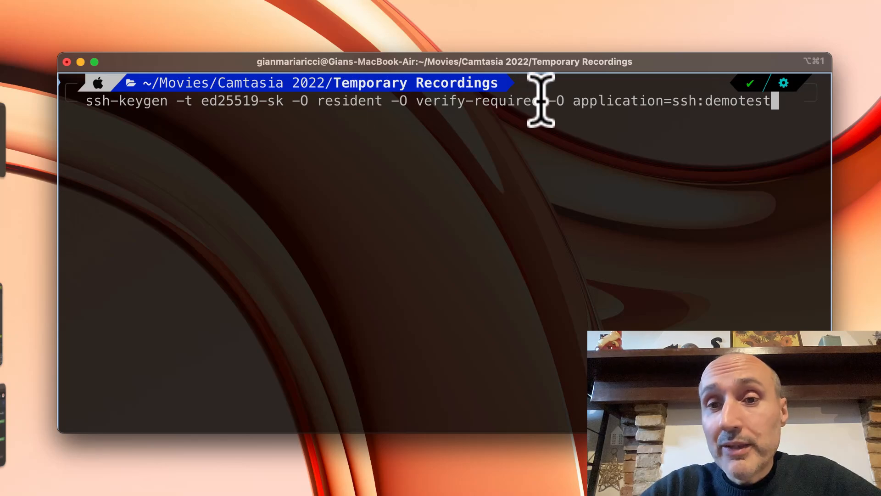
mouse_move(590, 103)
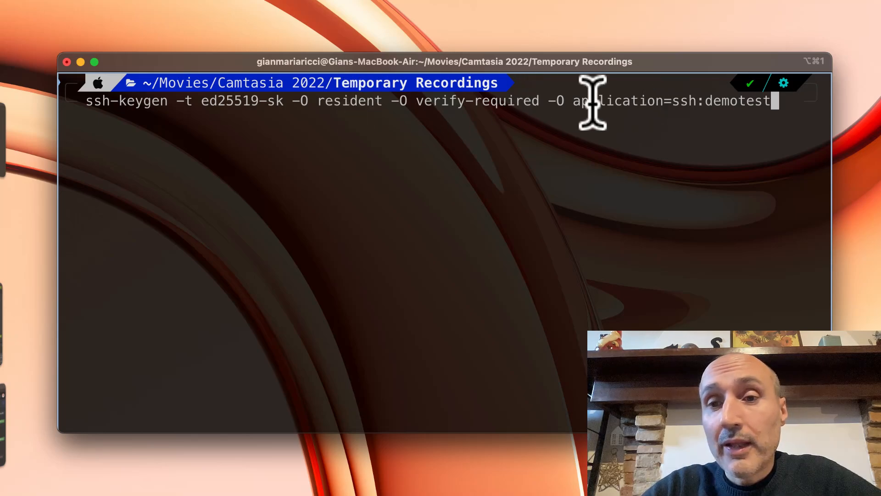
mouse_move(776, 105)
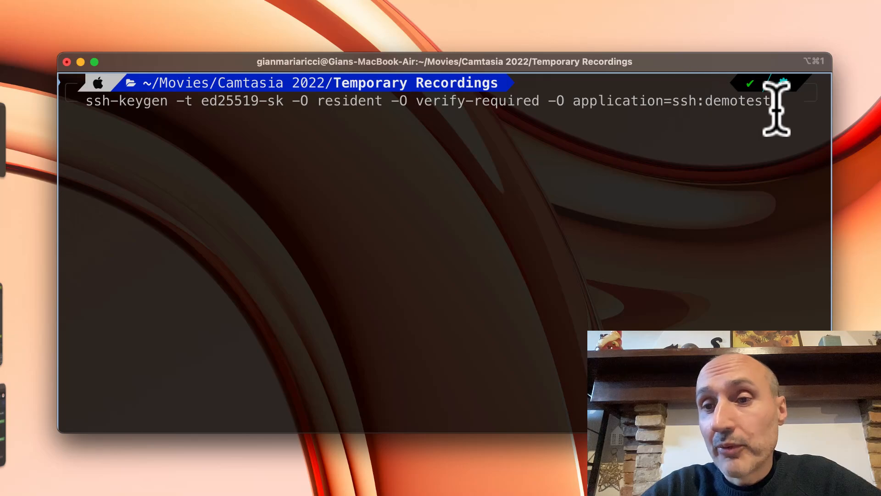
Run ssh-keygen for a resident, verify-required ed25519-sk key with application ssh:demotest.
key(Return)
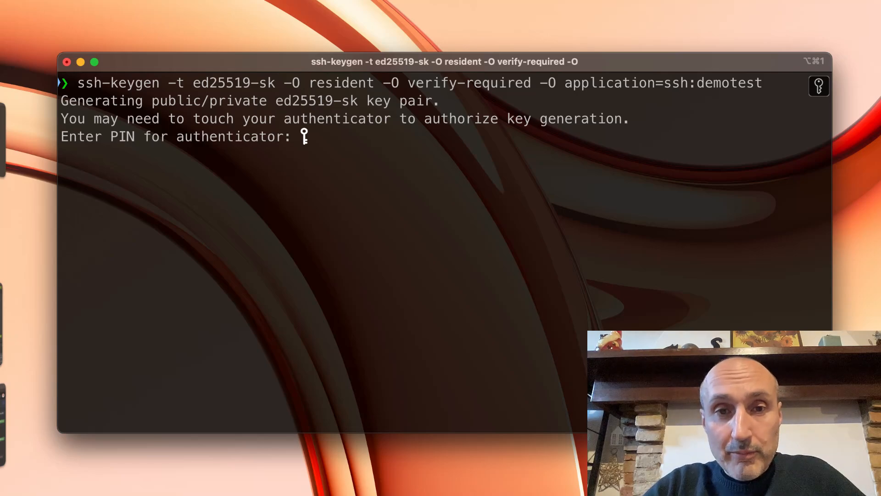
Enter the authenticator PIN, retrying after the failed attempt, and skip the passphrase.
key(Enter)
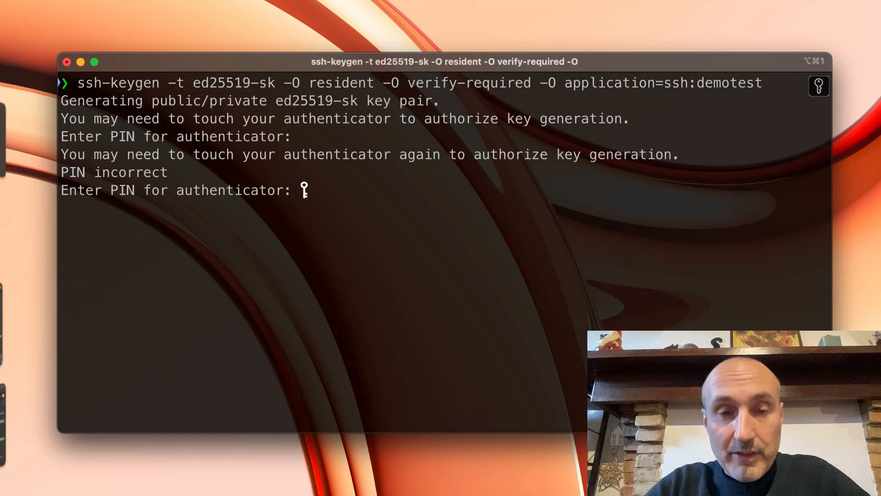
key(Enter)
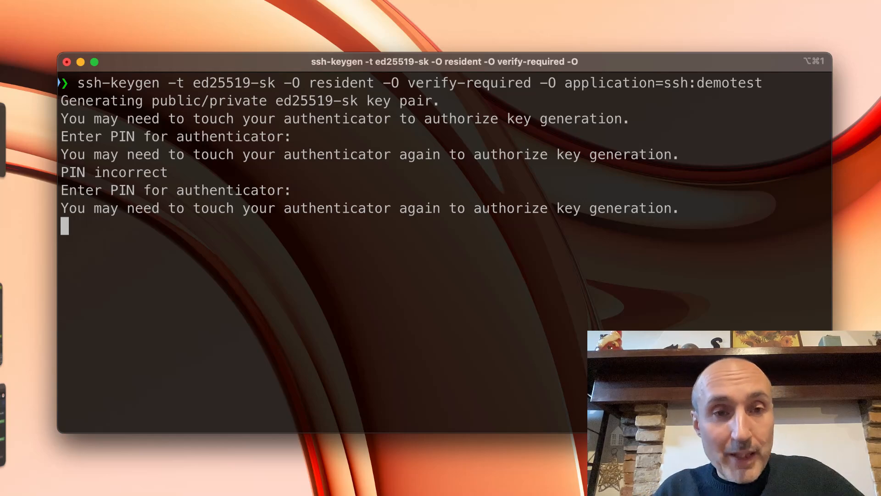
key(Return)
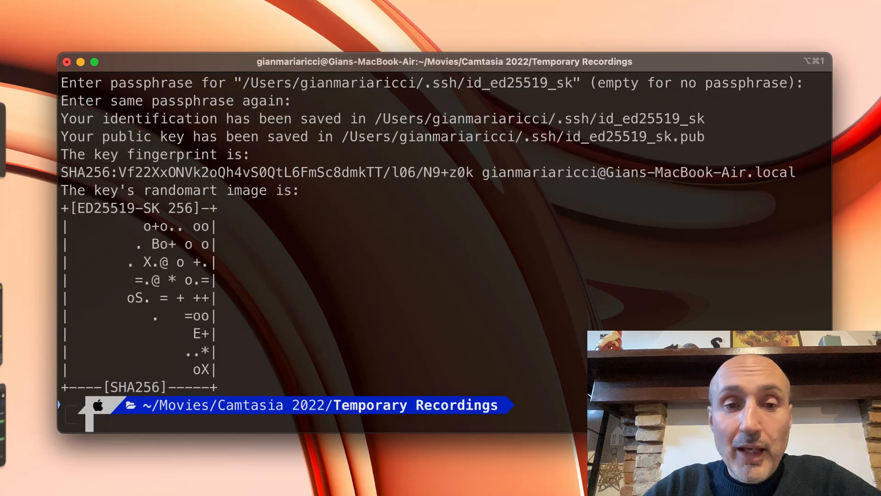
mouse_move(613, 9)
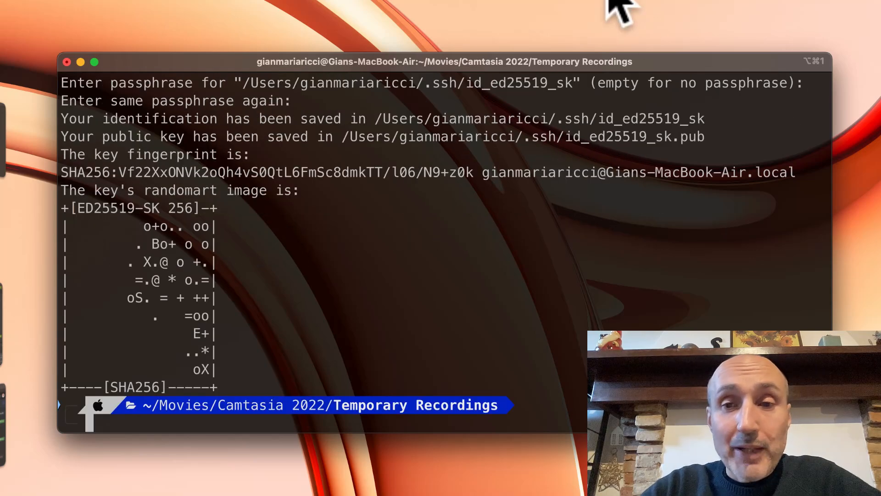
mouse_move(608, 172)
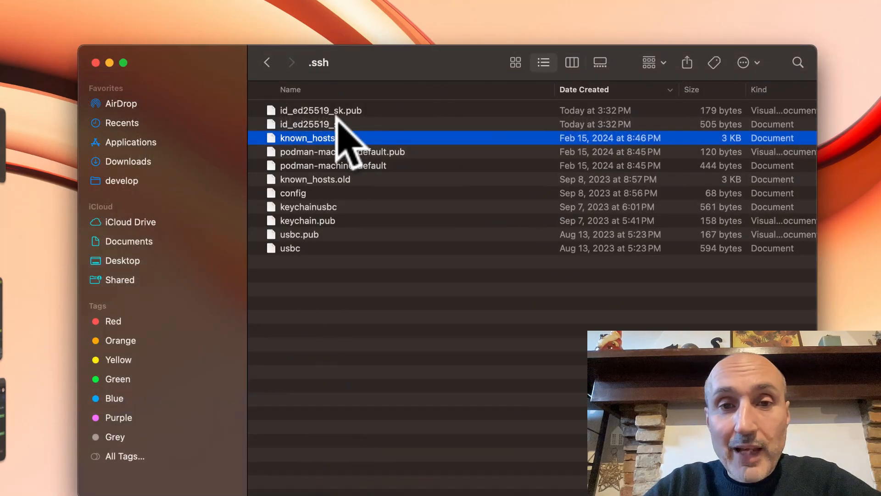
Select the new id_ed25519_sk.pub and id_ed25519_sk files in the .ssh folder.
click(321, 110)
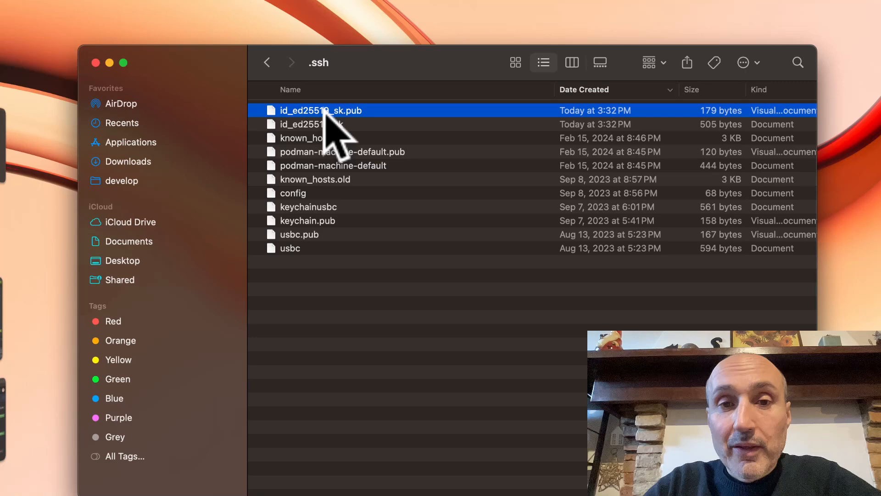
click(328, 124)
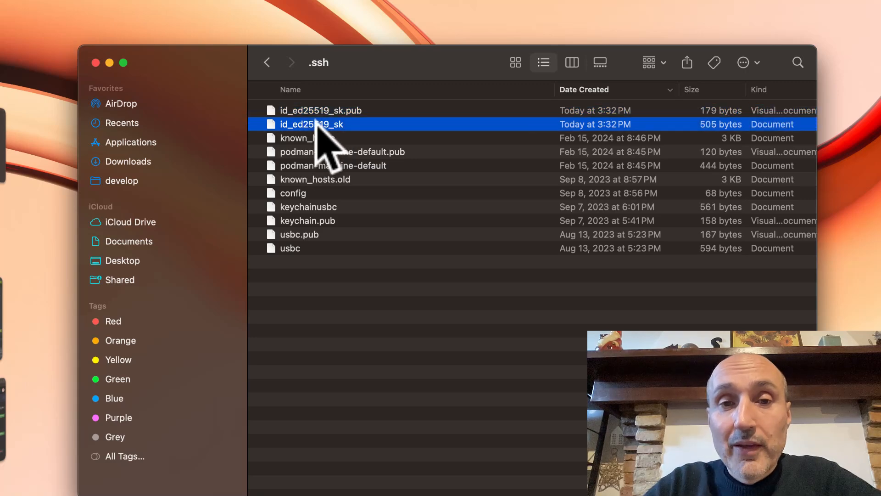
click(319, 110)
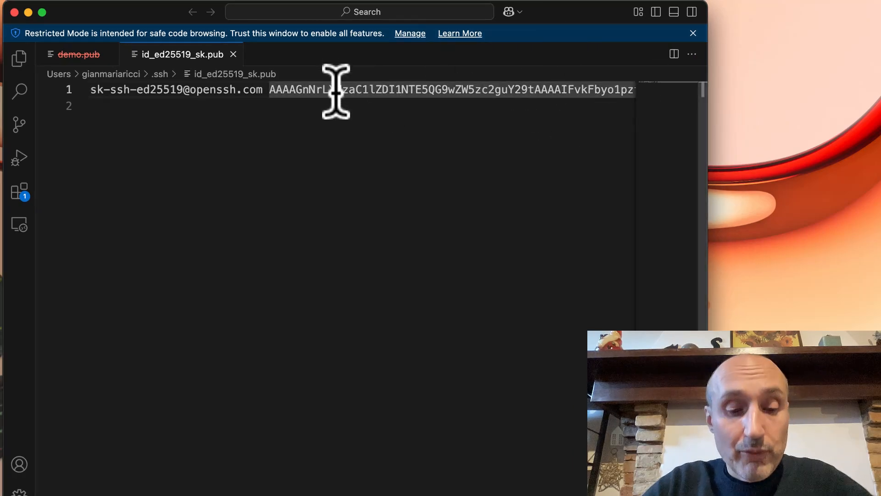
Select the whole id_ed25519_sk.pub contents to copy the public key.
key(Cmd+A)
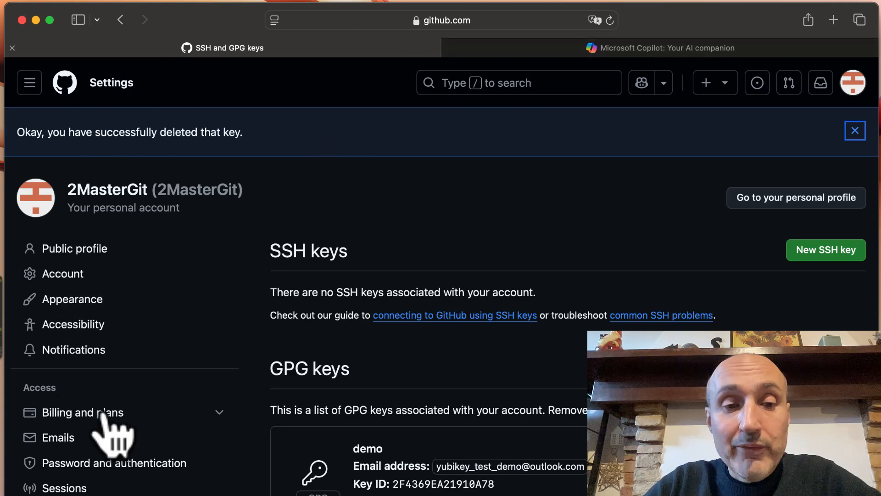
mouse_move(752, 299)
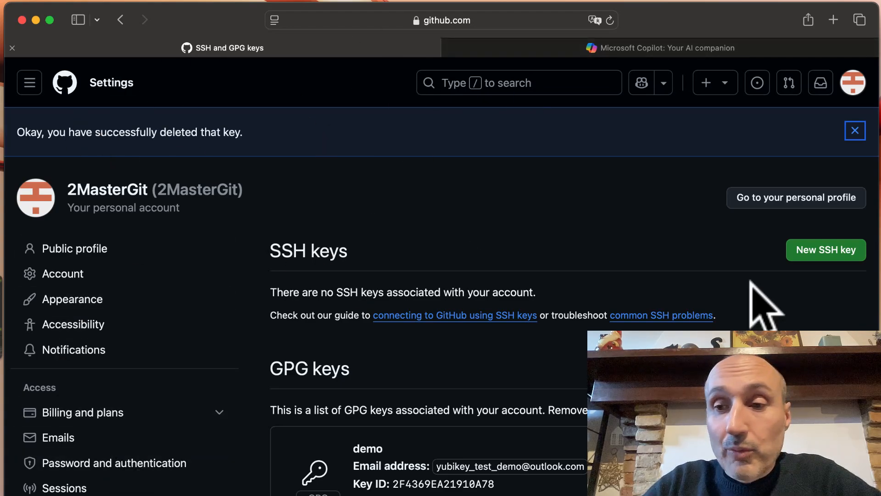
Add the pasted key on GitHub as the authentication SSH key 'Demo'.
click(827, 250)
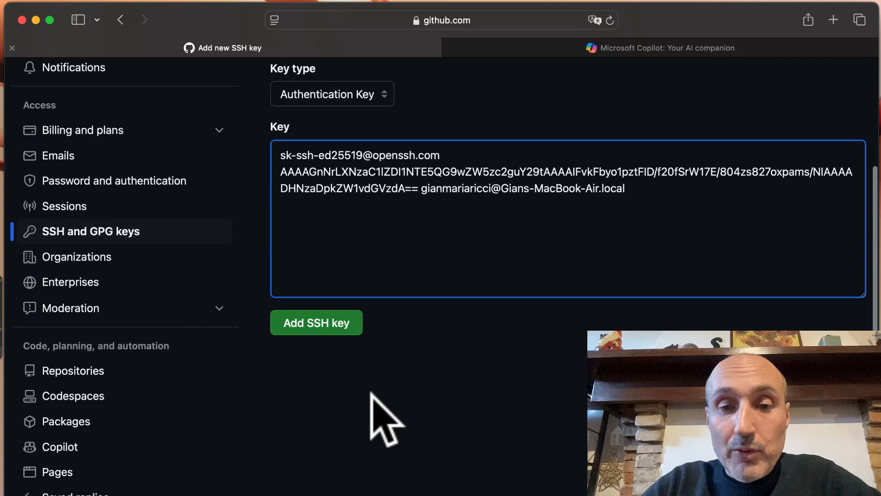
click(316, 322)
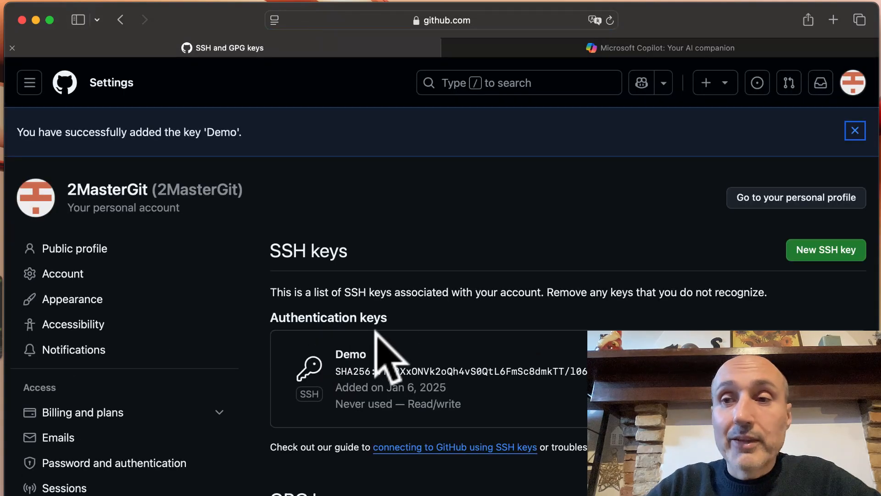
mouse_move(862, 83)
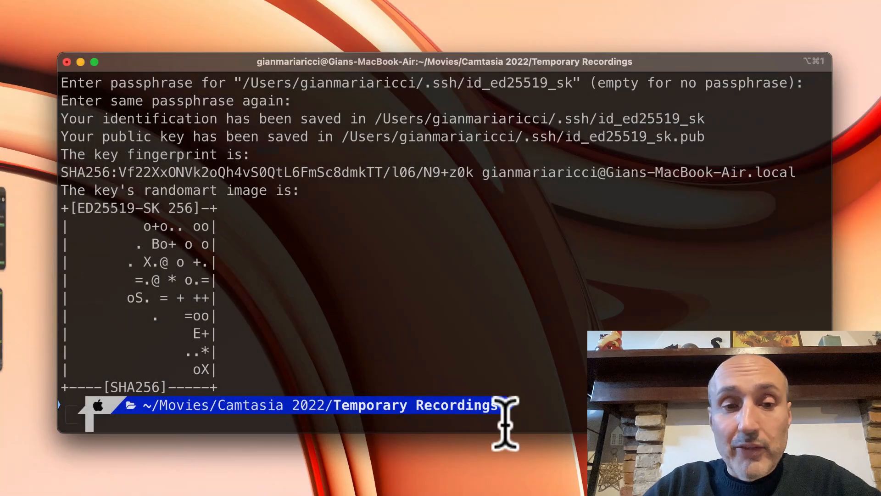
mouse_move(443, 296)
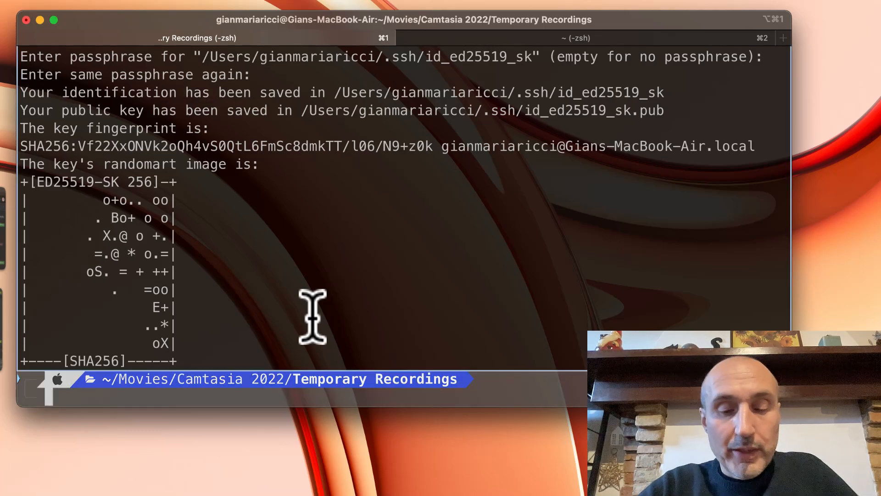
text(ssh -i ~/.ssh/id_ed25519_sk -T git@github.com)
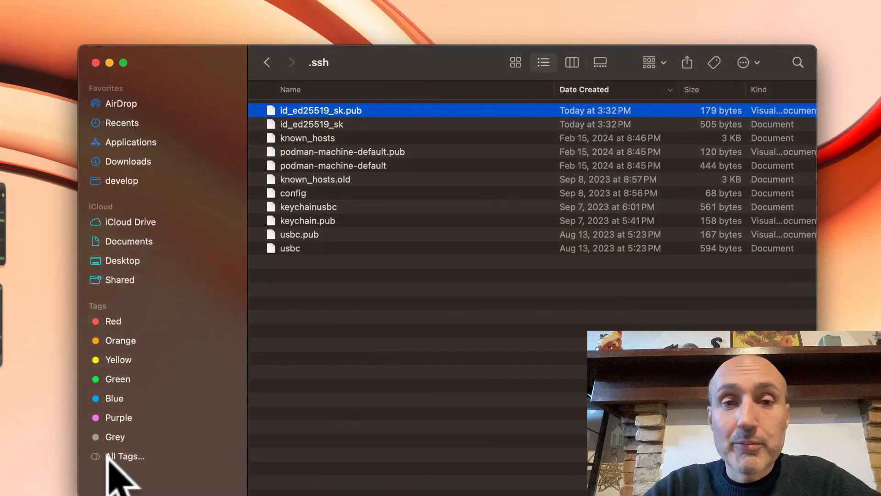
mouse_move(342, 76)
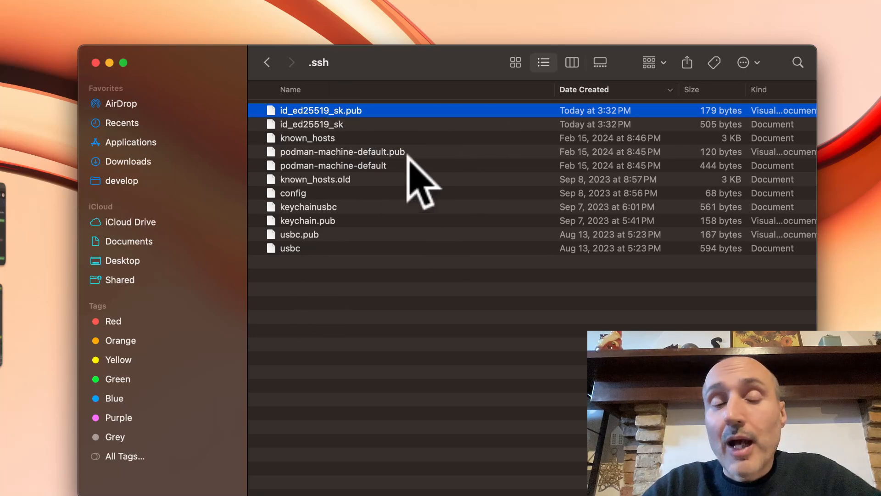
mouse_move(291, 99)
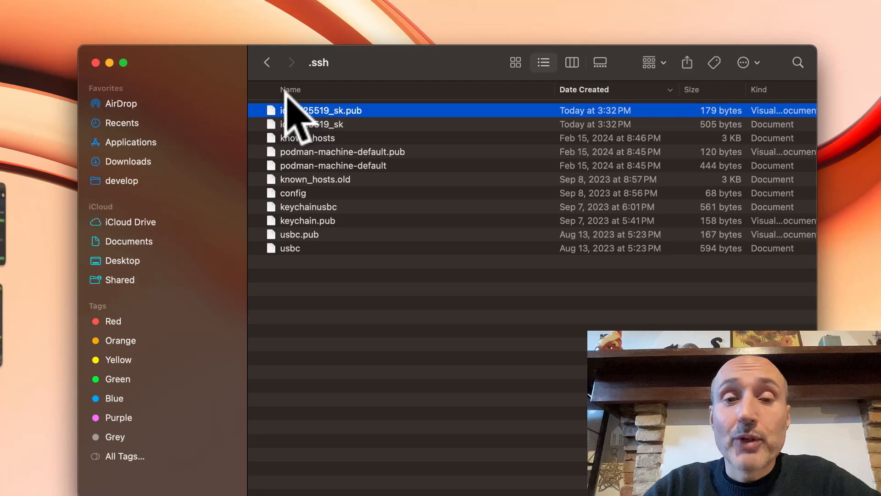
mouse_move(118, 76)
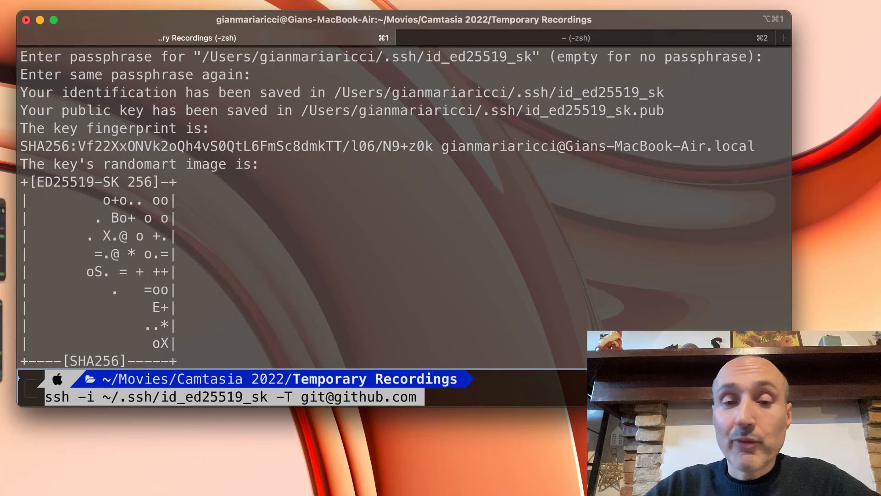
Run the ssh -T test to GitHub and select the username in the success reply.
key(Return)
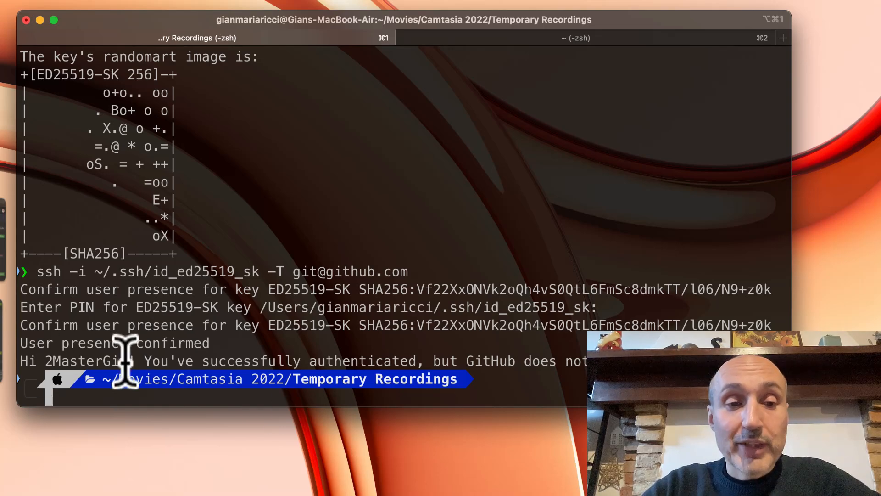
double_click(81, 361)
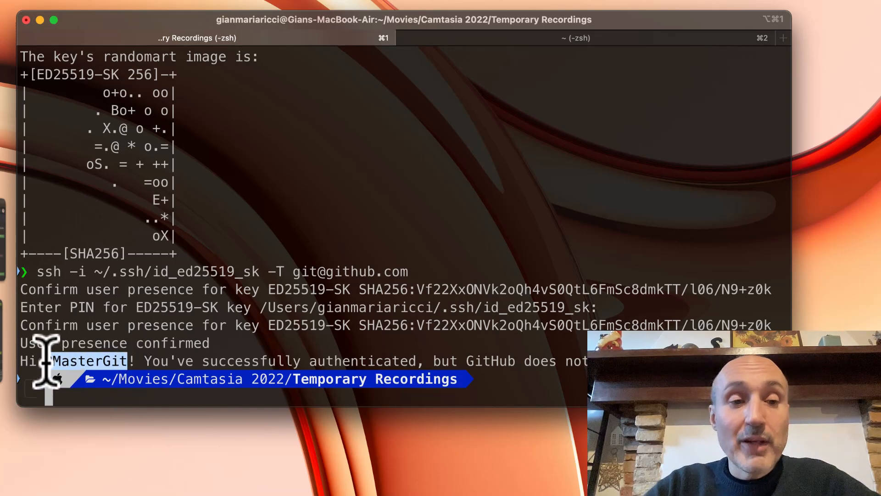